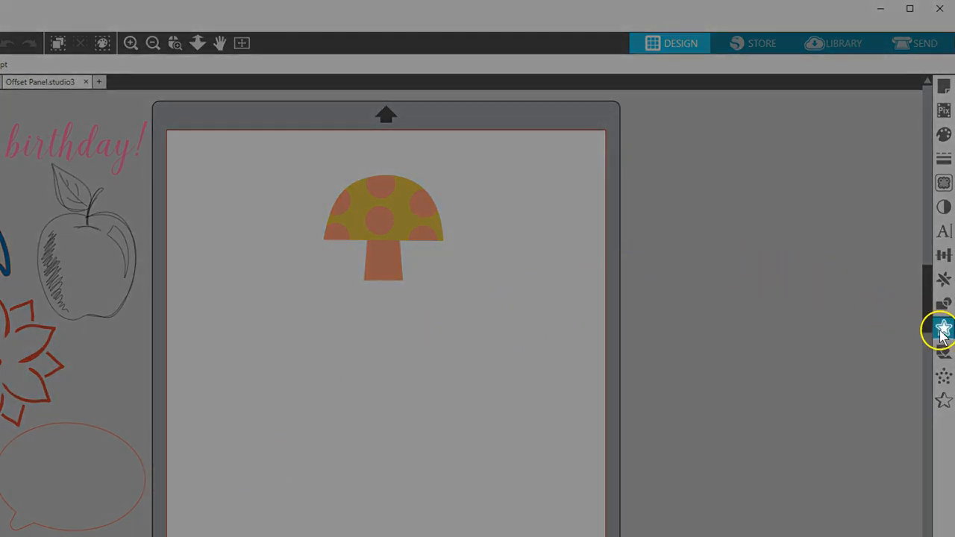
mouse_move(943, 328)
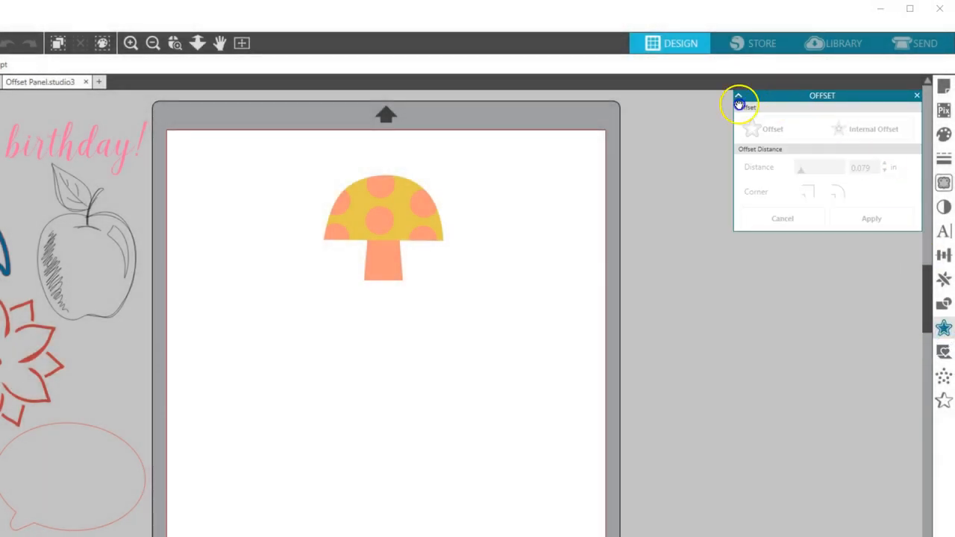
Step: Move the Offset panel beside the mat near the mushroom
left_click_drag(821, 96, 583, 153)
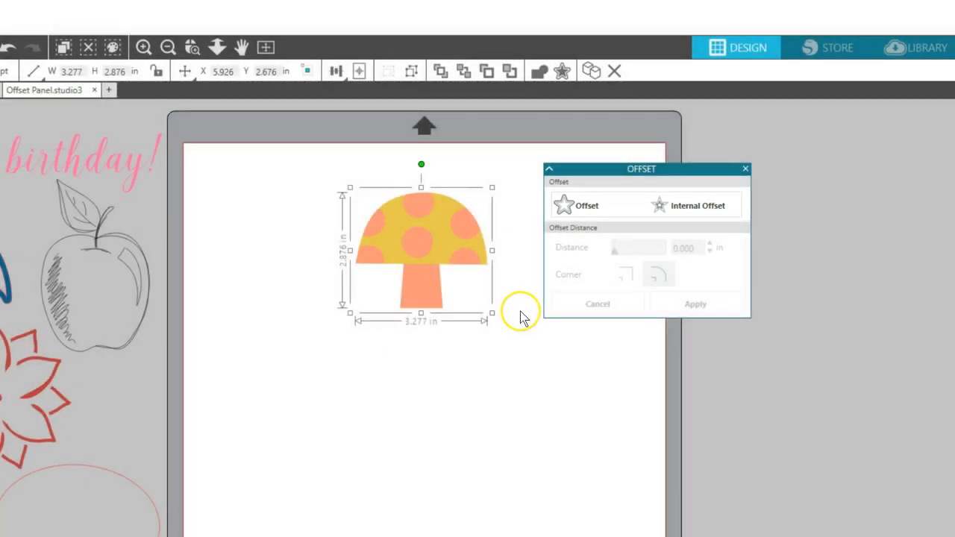
Step: Preview an outer offset on the mushroom at 0.115 in, trying sharp corners before keeping rounded
left_click(575, 205)
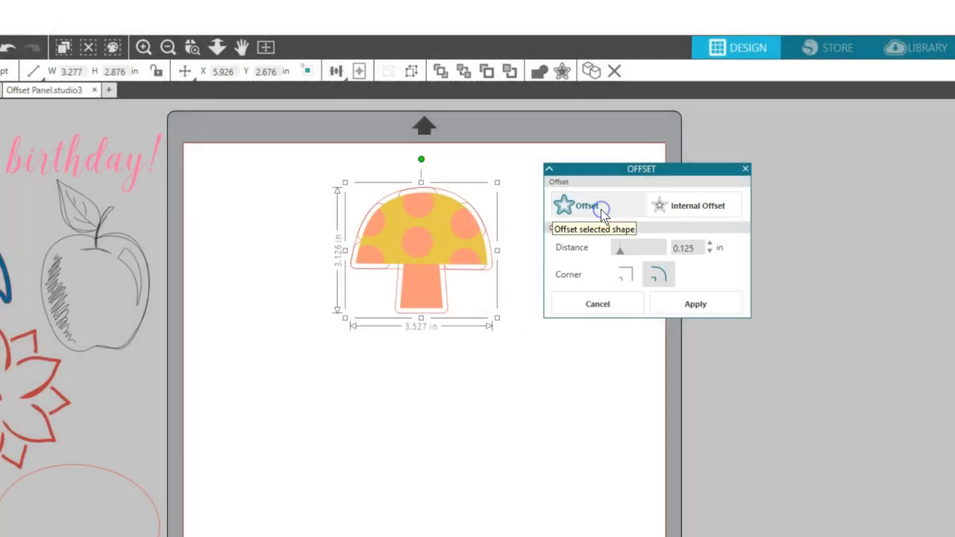
mouse_move(604, 208)
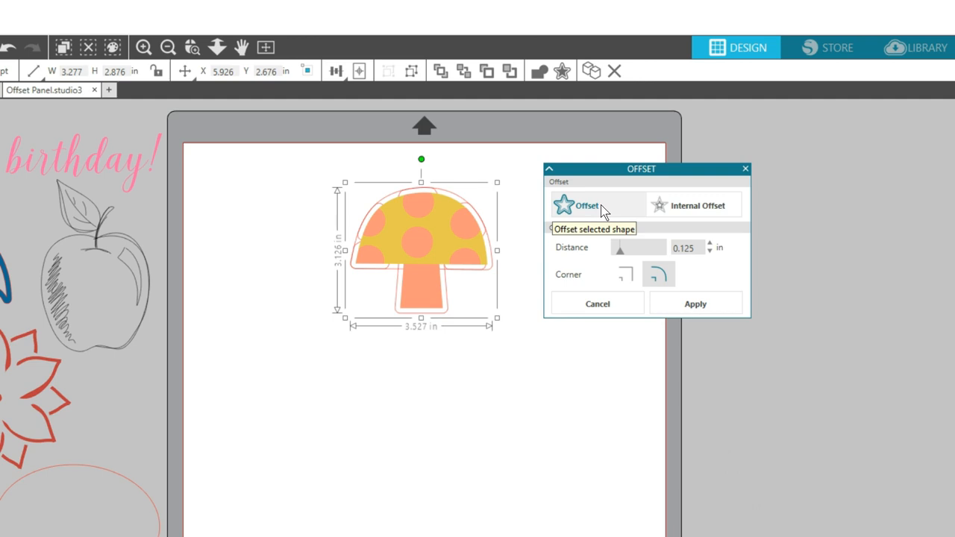
mouse_move(761, 246)
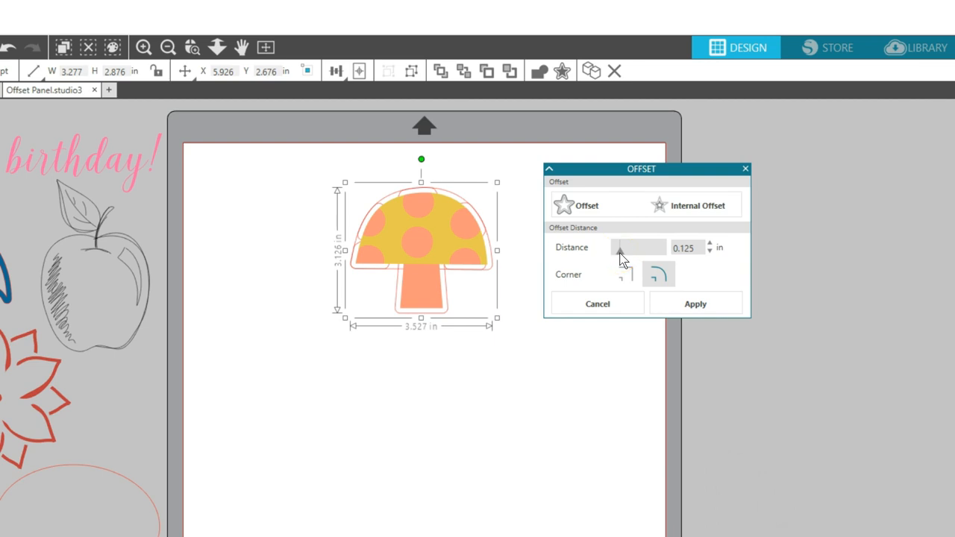
left_click(633, 248)
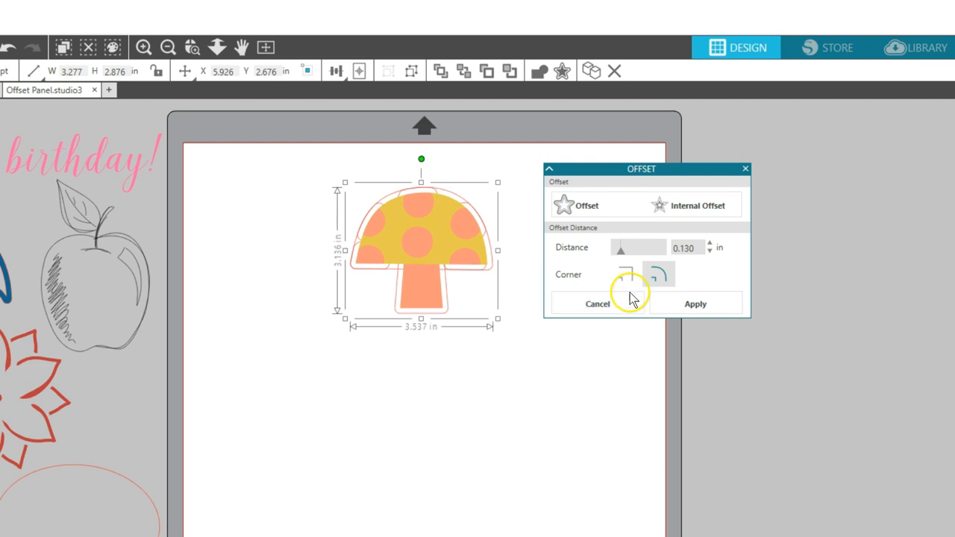
mouse_move(625, 275)
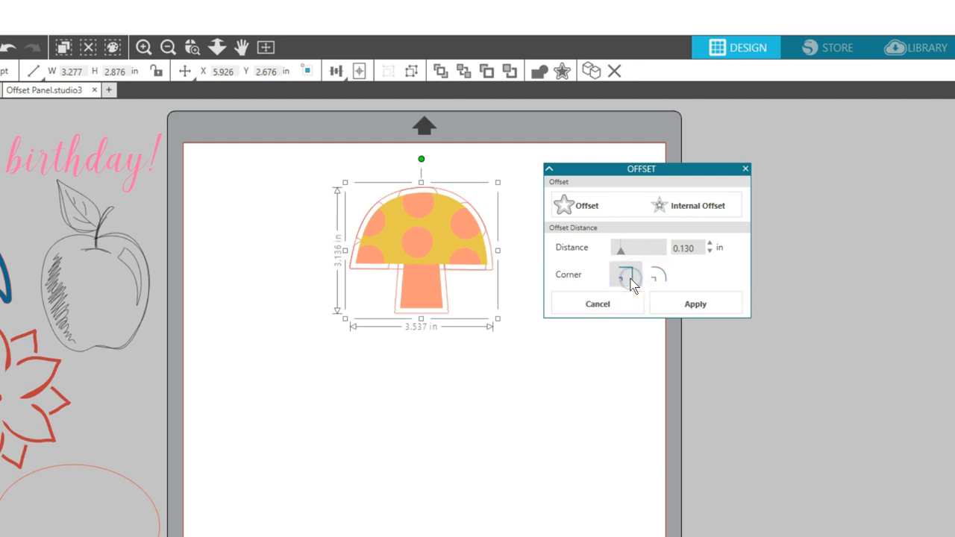
left_click(658, 274)
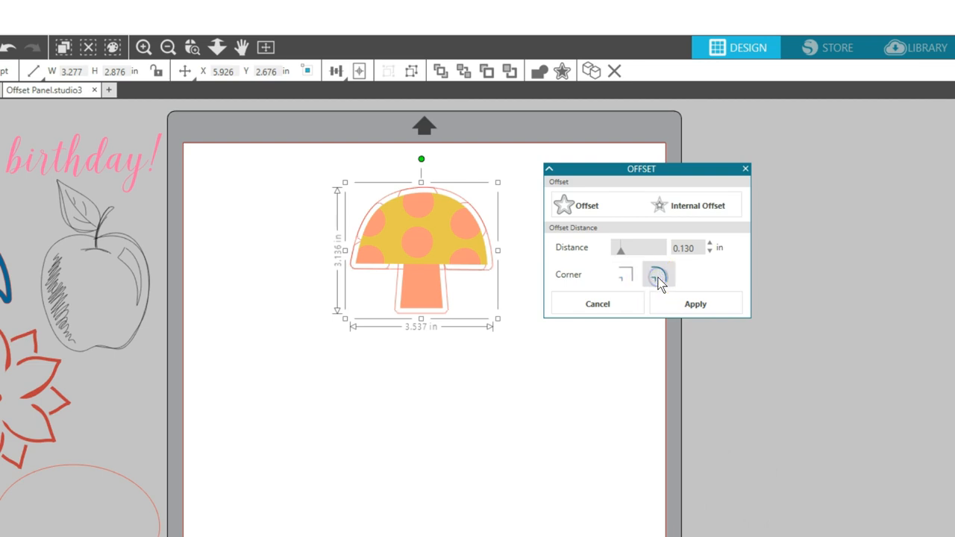
left_click(626, 274)
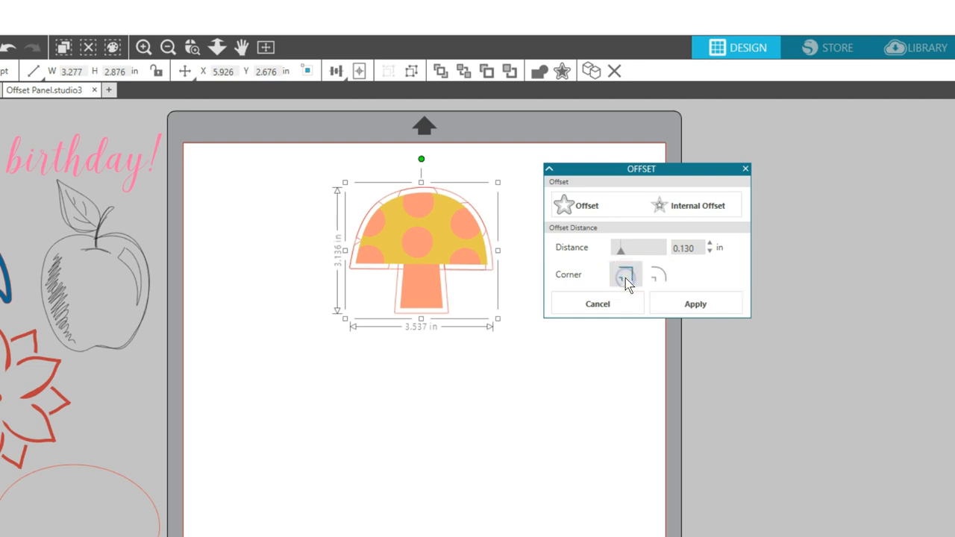
left_click(658, 274)
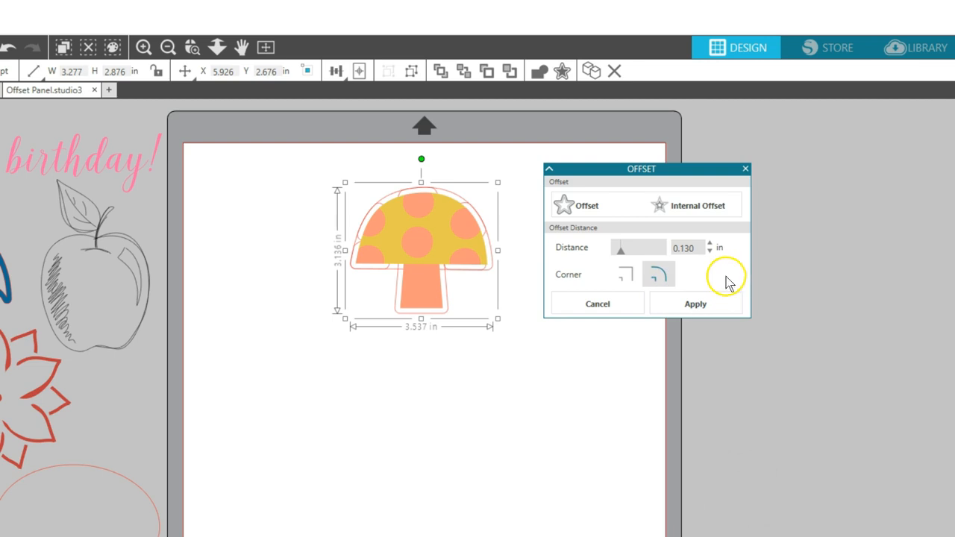
mouse_move(623, 252)
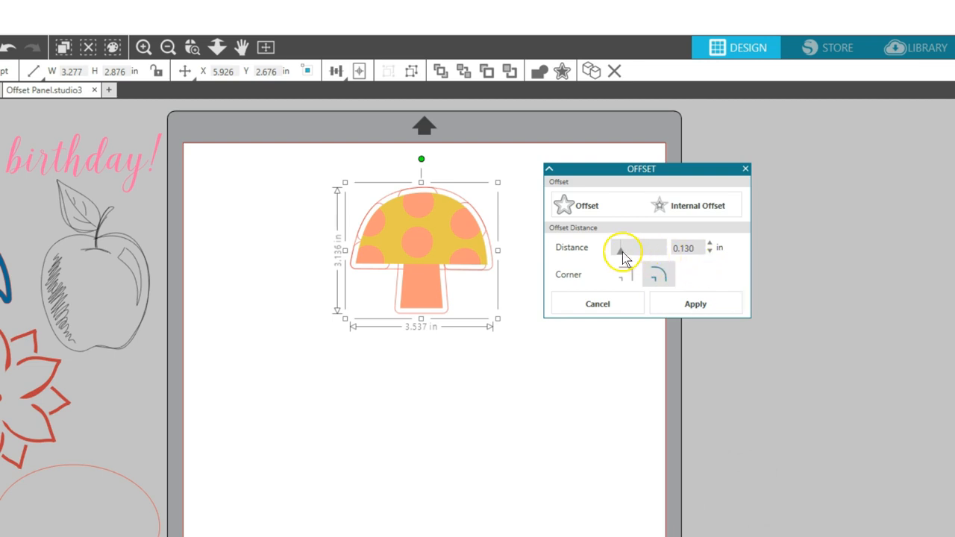
left_click(710, 251)
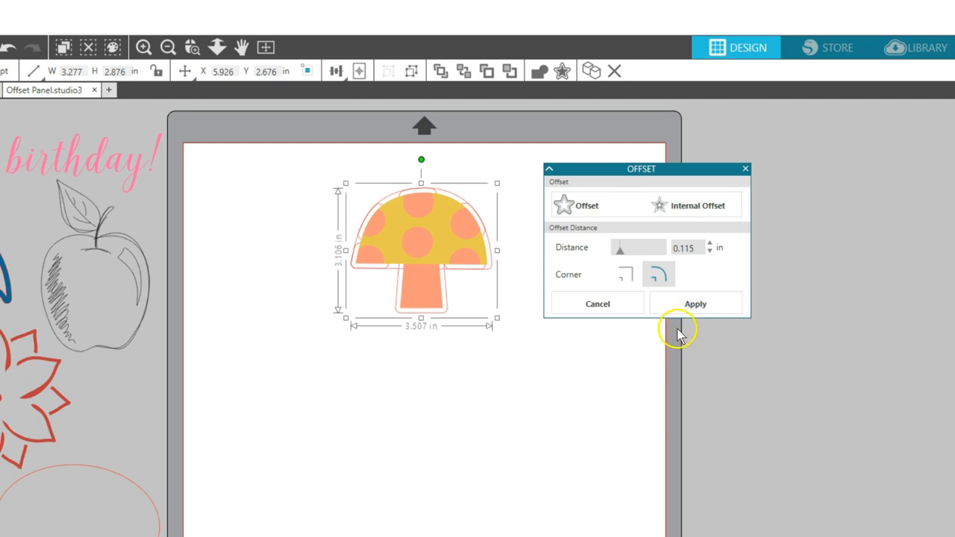
Step: Apply the rounded 0.115 in offset so the mushroom gets a permanent border shape
left_click(694, 303)
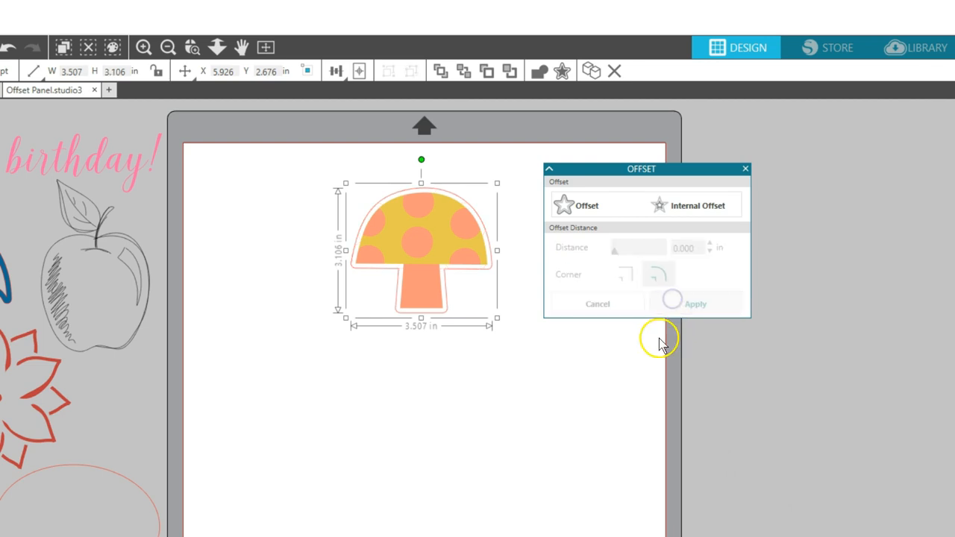
mouse_move(491, 270)
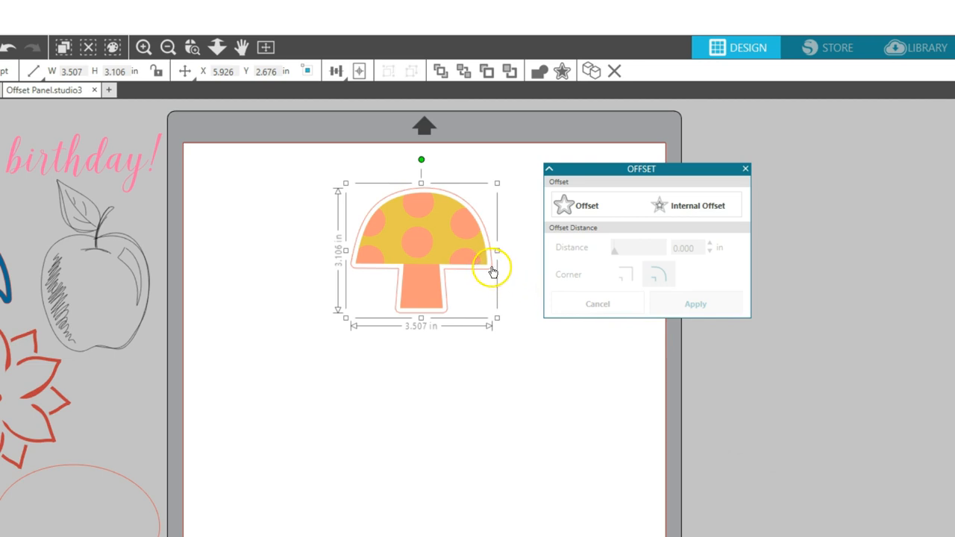
left_click_drag(496, 267, 535, 342)
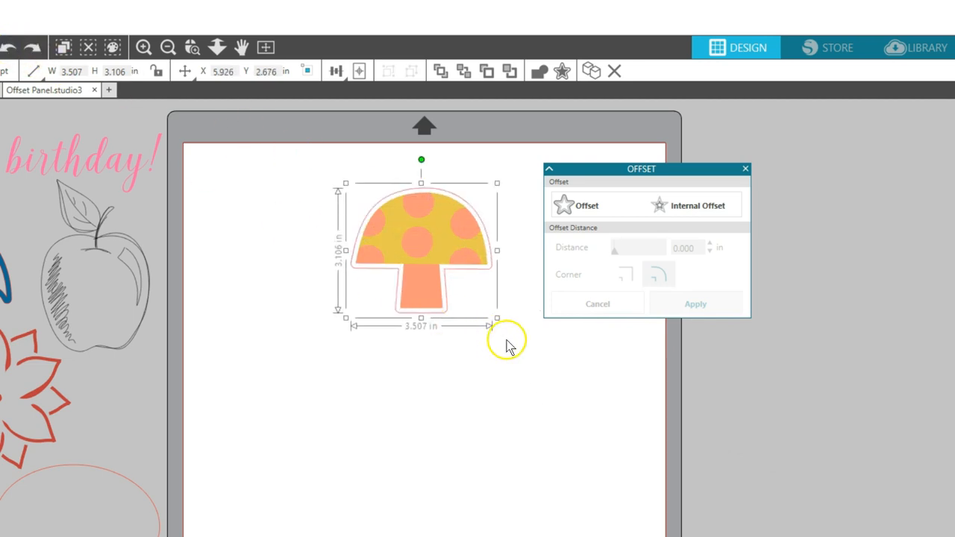
mouse_move(522, 352)
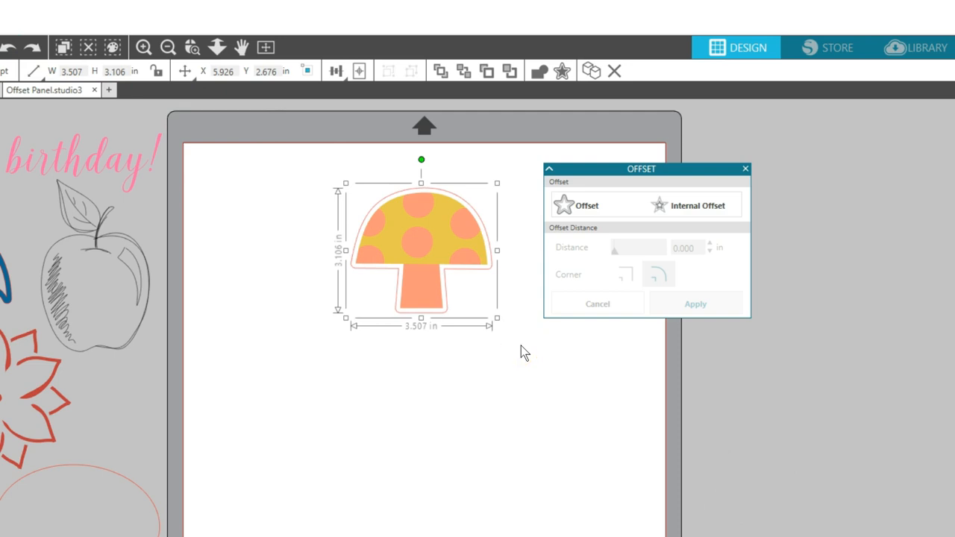
mouse_move(328, 224)
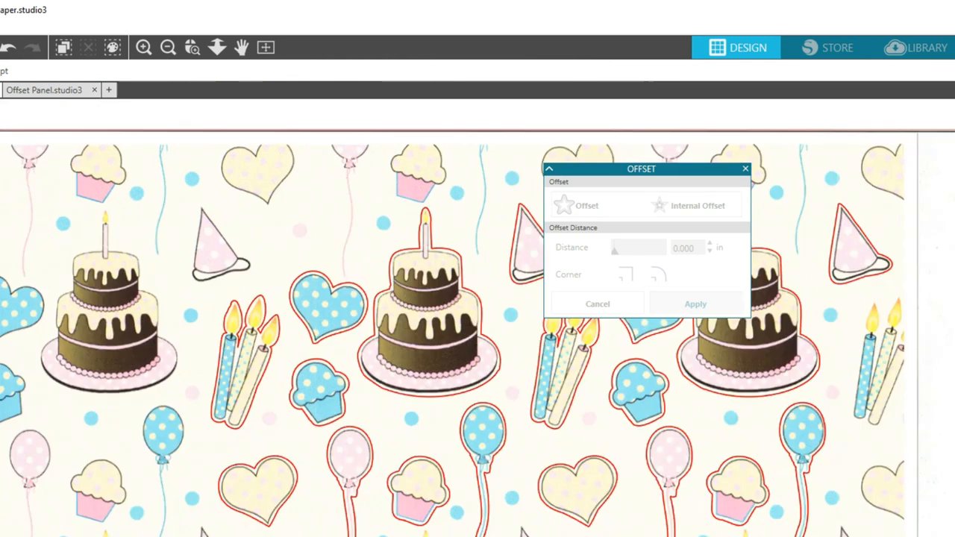
Step: Return to the Offset Panel.studio3 design and drag the bordered mushroom off the mat
left_click(191, 47)
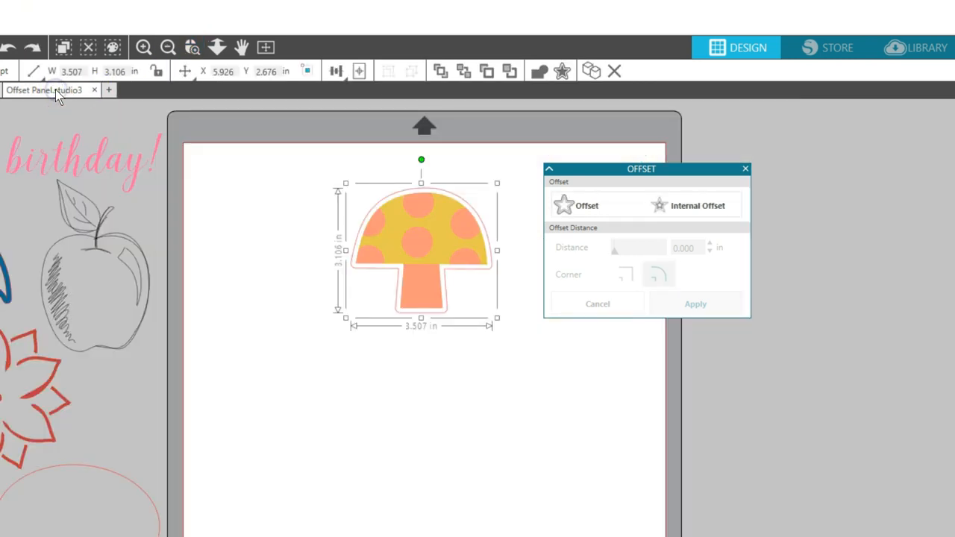
mouse_move(470, 329)
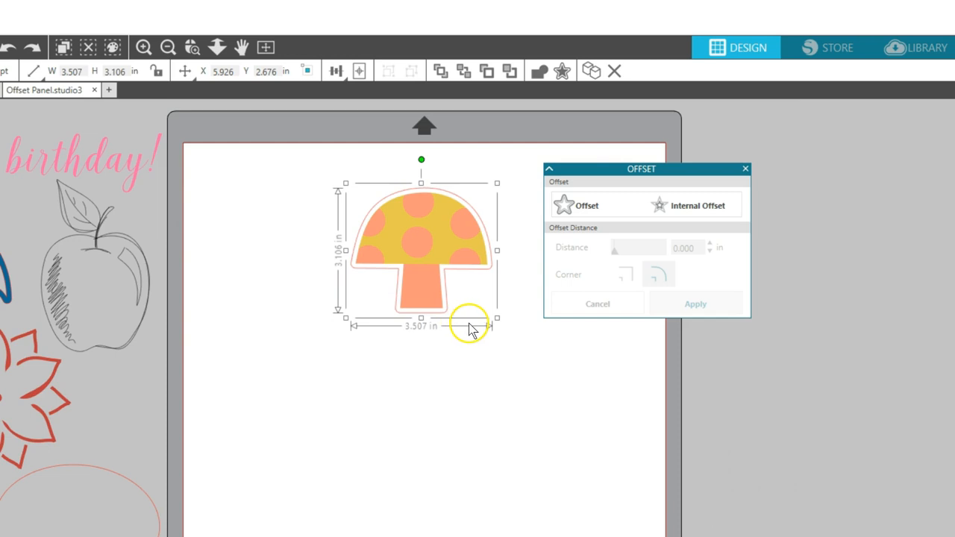
mouse_move(507, 271)
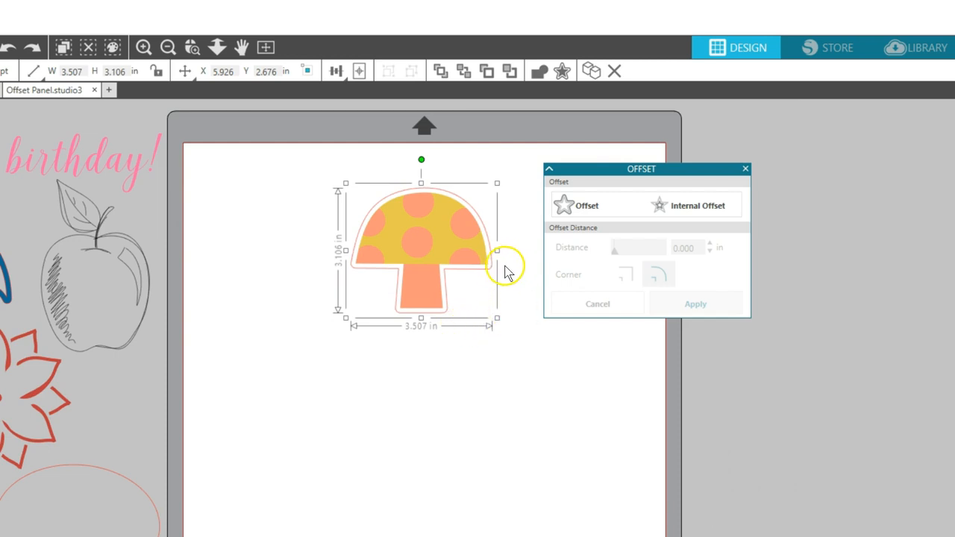
mouse_move(492, 278)
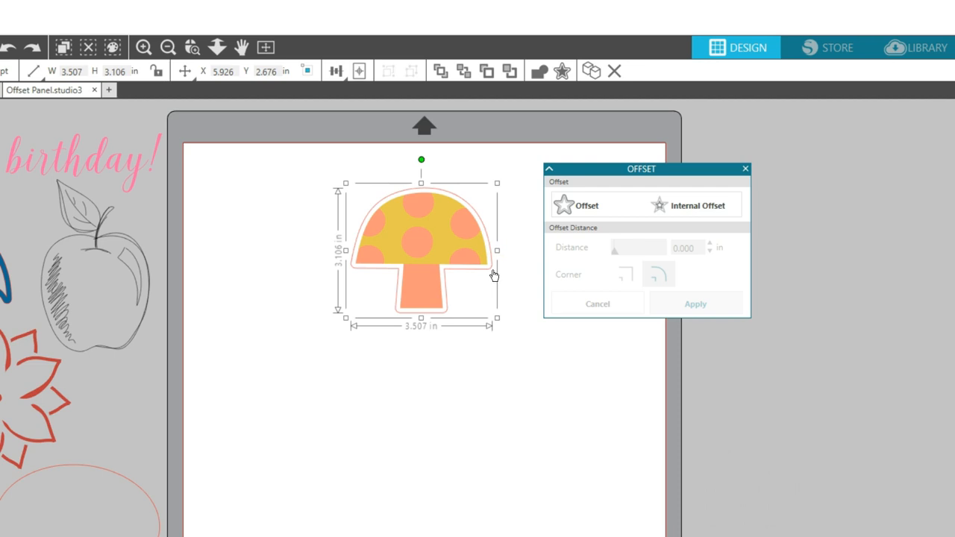
left_click_drag(422, 250, 824, 345)
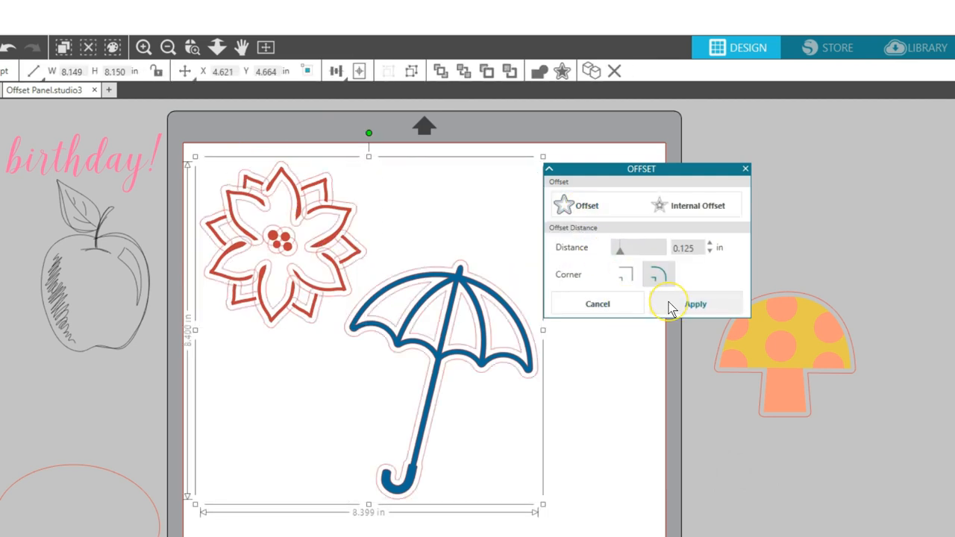
Step: Apply a 0.125 in rounded offset to the red flower and blue umbrella
left_click(693, 304)
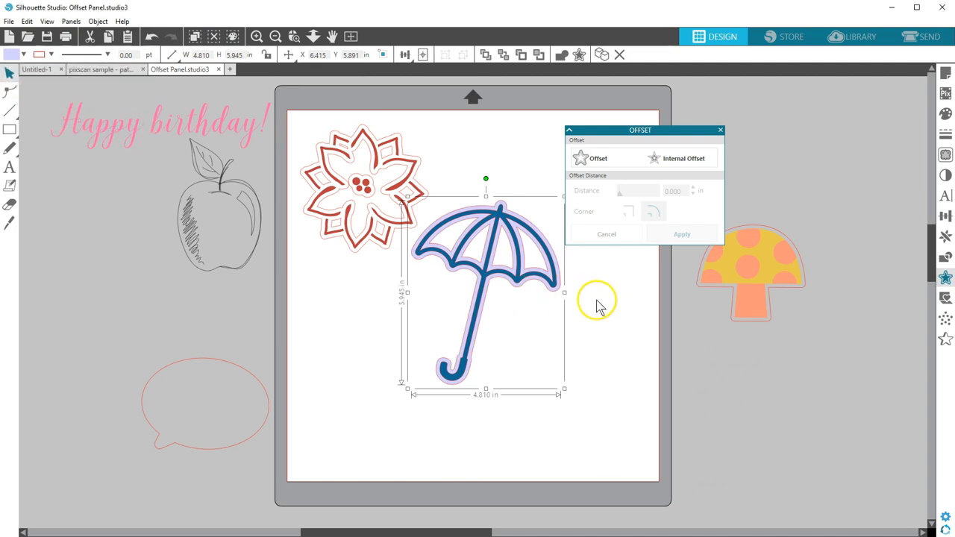
Step: Select the poinsettia and its detached offset outline and center the flower inside the border
left_click(405, 174)
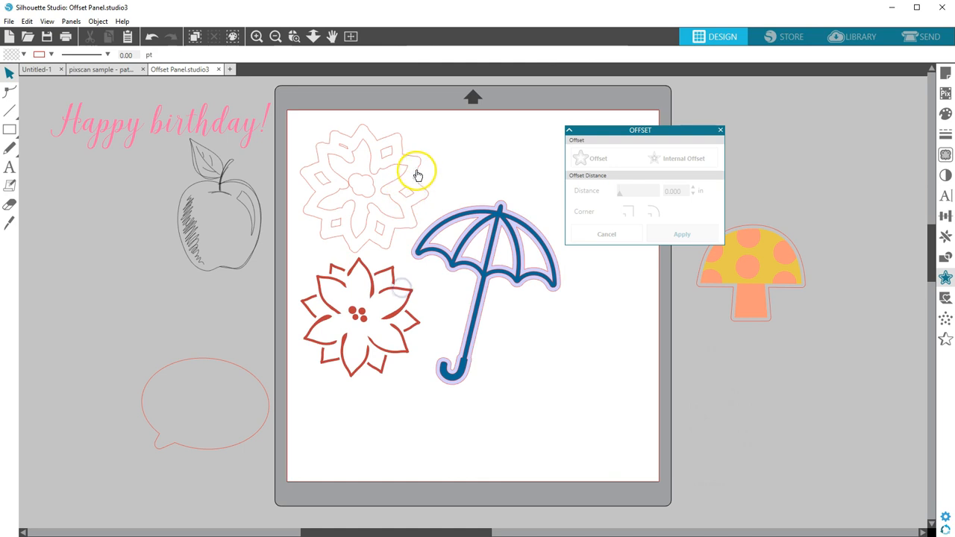
left_click(366, 187)
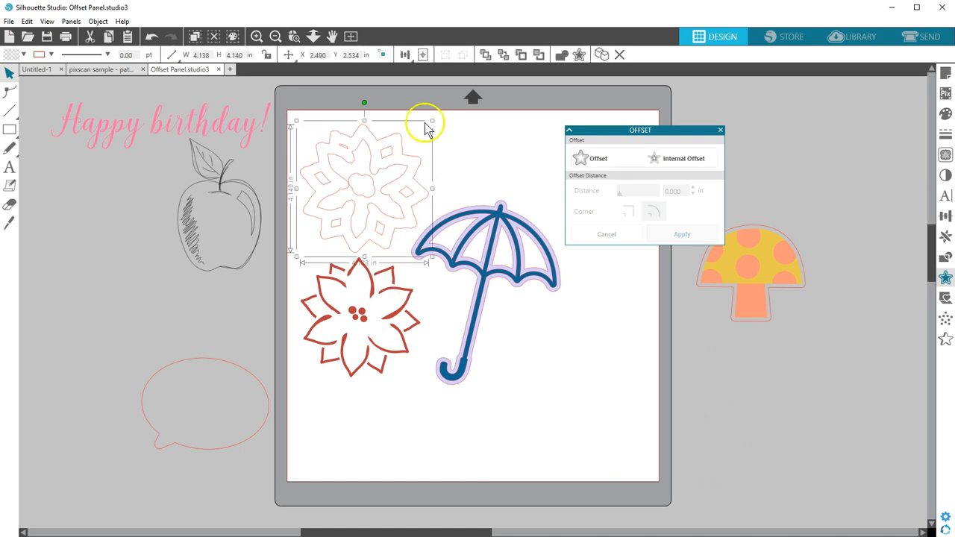
right_click(407, 157)
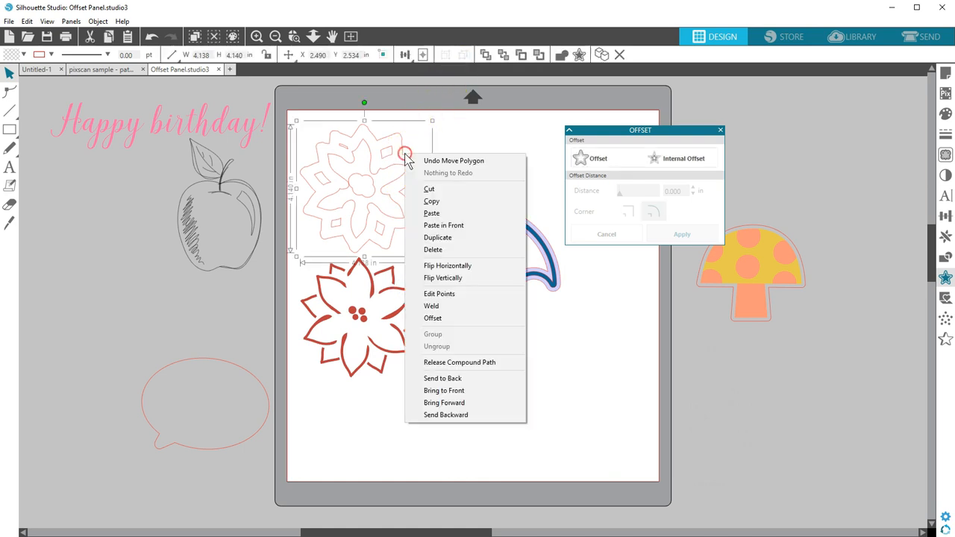
left_click(460, 166)
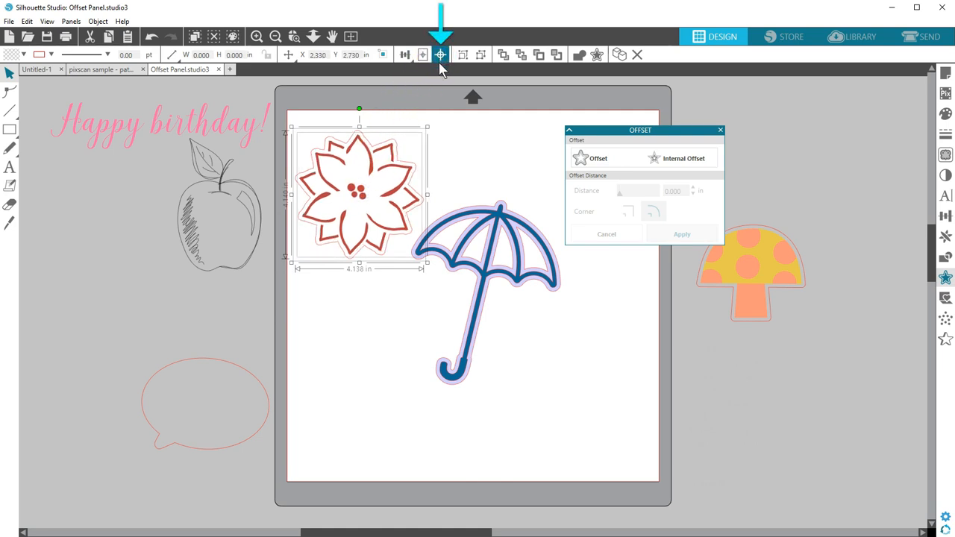
mouse_move(440, 54)
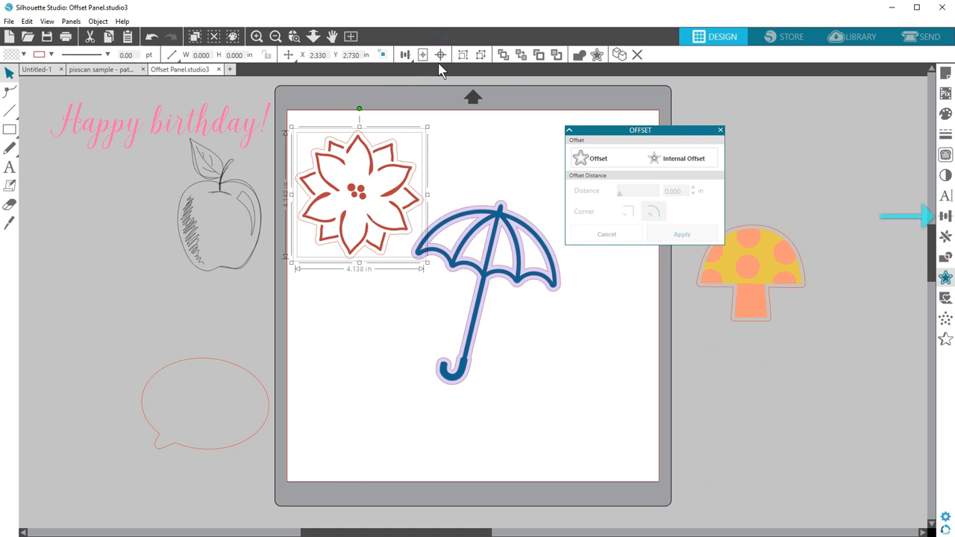
mouse_move(458, 126)
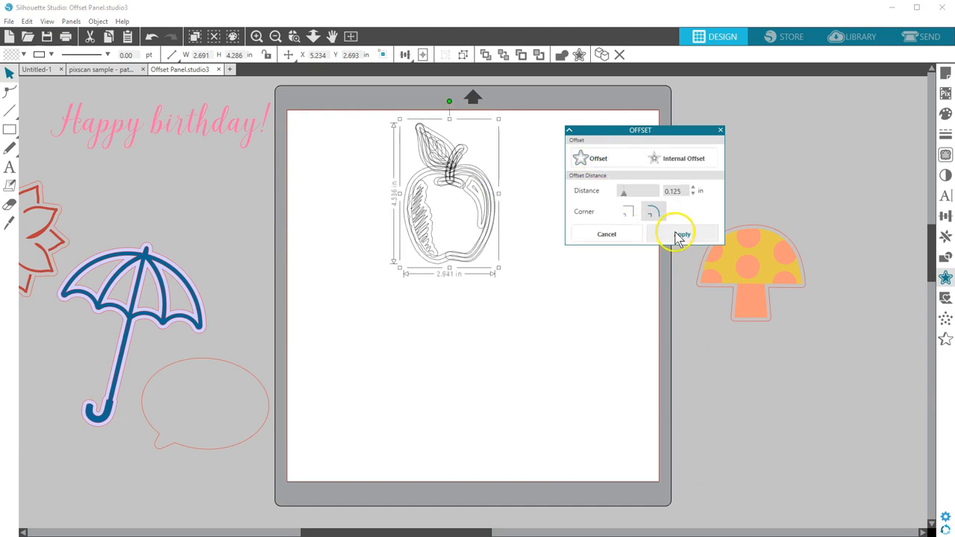
Step: Apply a 0.125 in offset to the apple, release its compound path and remove the inner pieces
left_click(681, 234)
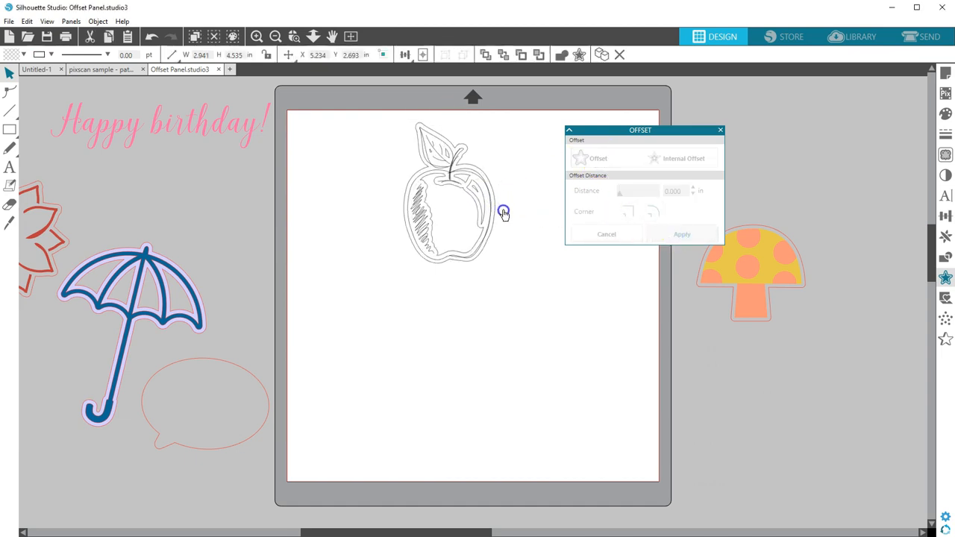
right_click(574, 302)
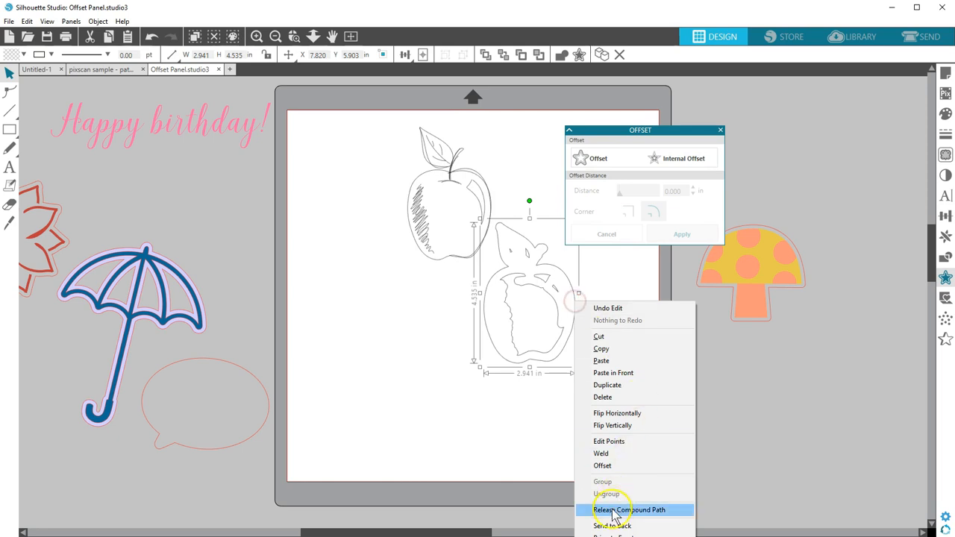
left_click(629, 509)
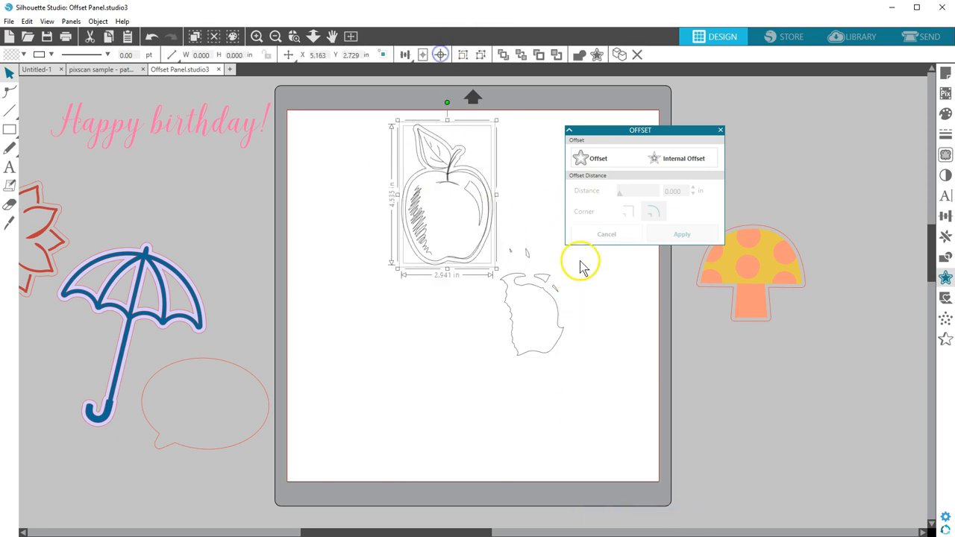
left_click(507, 299)
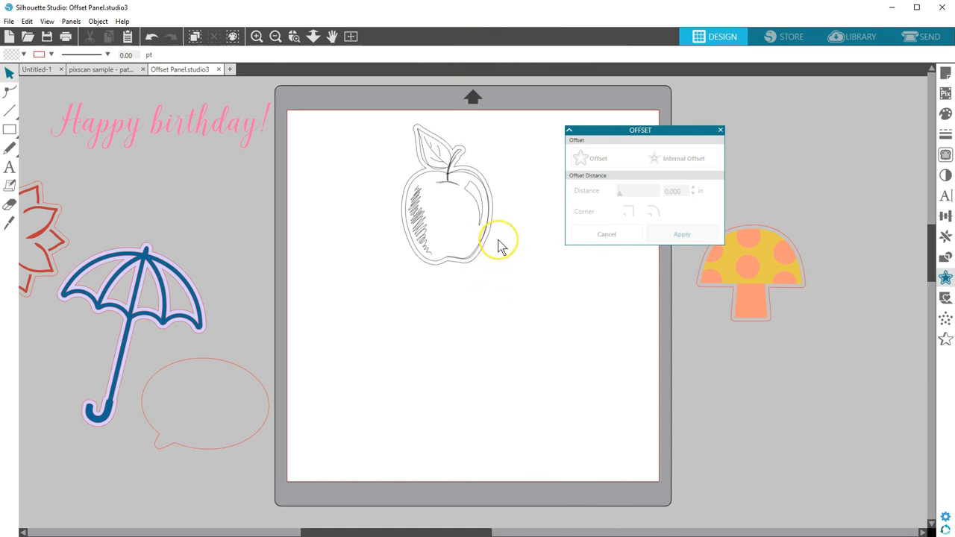
mouse_move(499, 246)
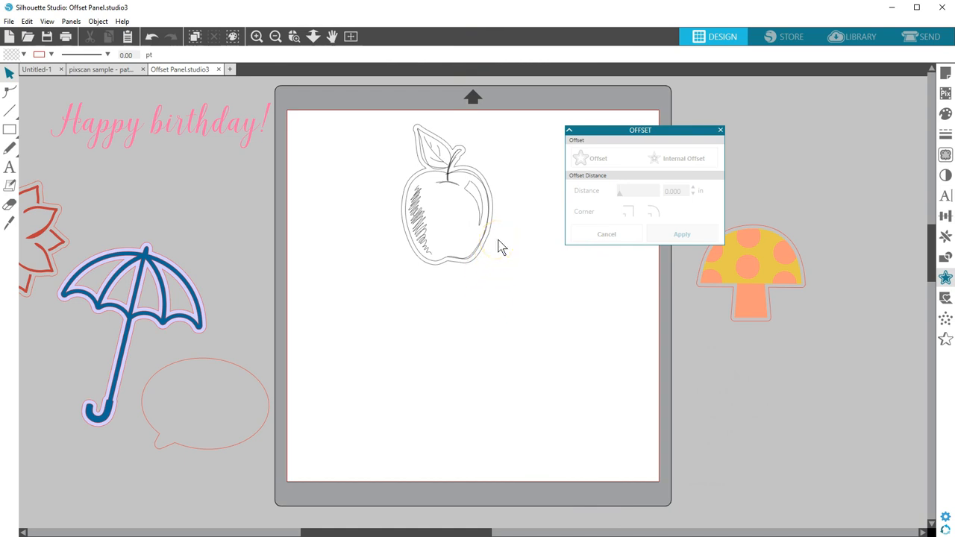
mouse_move(511, 182)
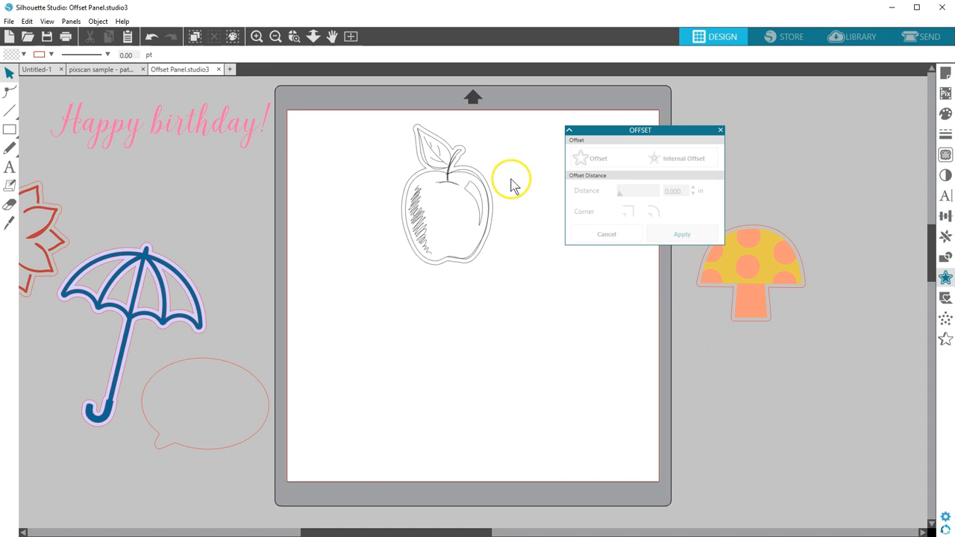
left_click(402, 228)
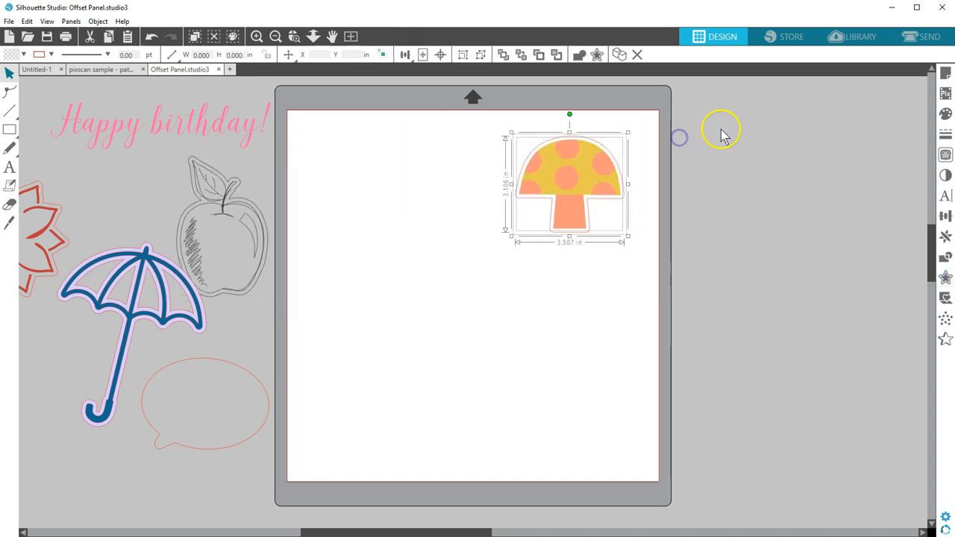
Step: In the Send tab set the mushroom to Cut Edge only, then return to Design
left_click(928, 36)
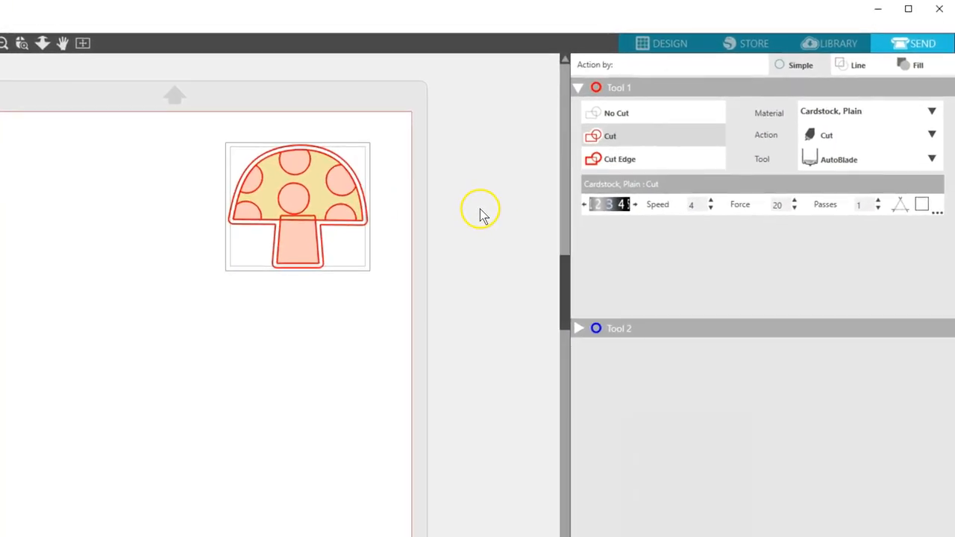
mouse_move(393, 164)
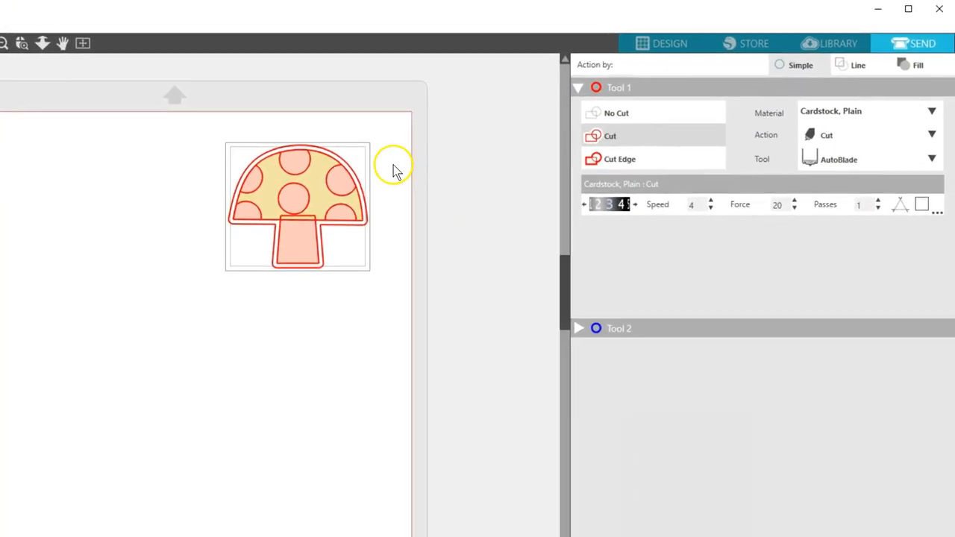
left_click(620, 159)
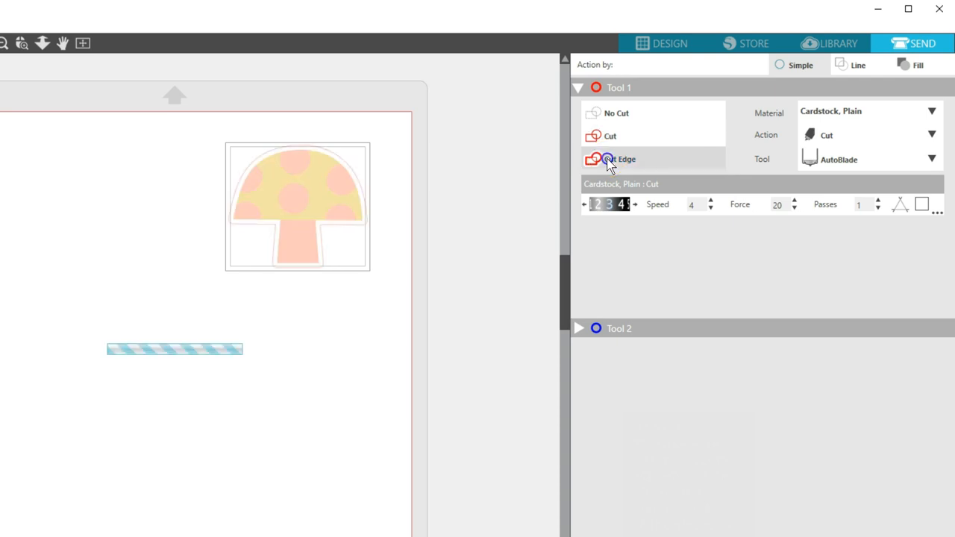
left_click(594, 159)
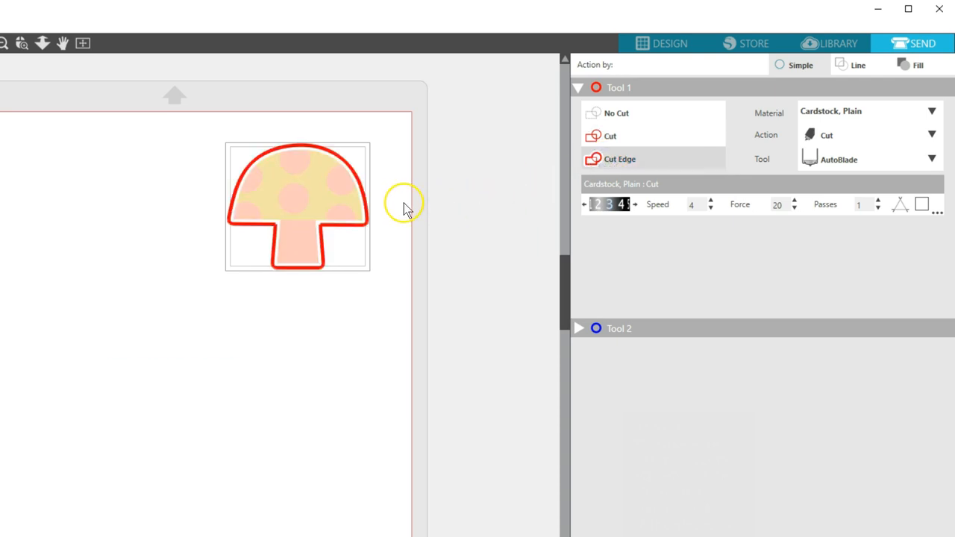
left_click(668, 43)
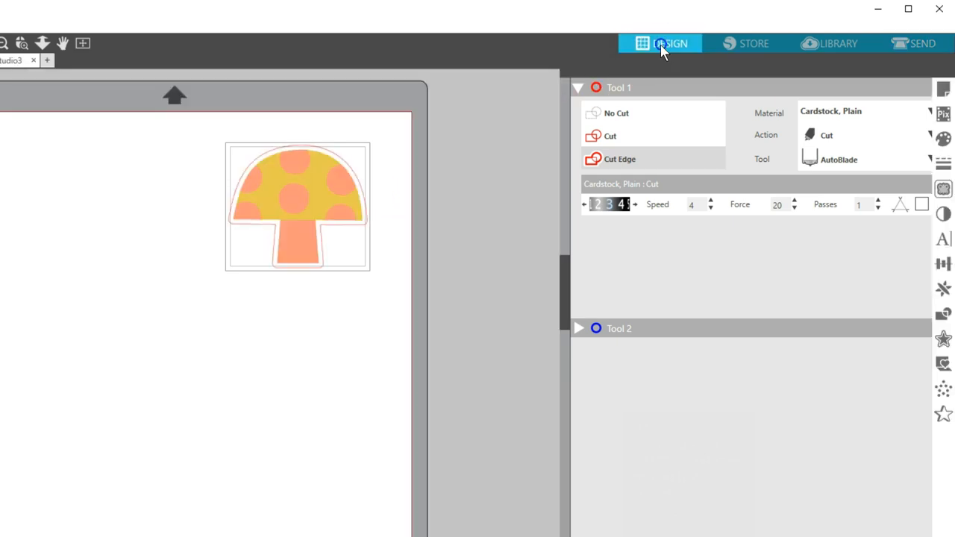
left_click(668, 43)
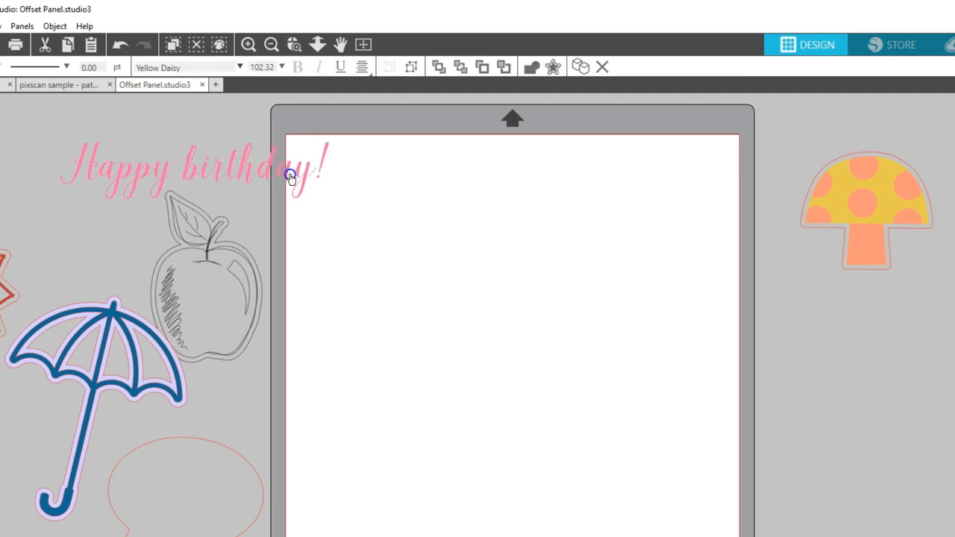
Step: Place the Happy birthday! text on the mat and apply a thin 0.010 in offset around it
left_click_drag(291, 178, 532, 215)
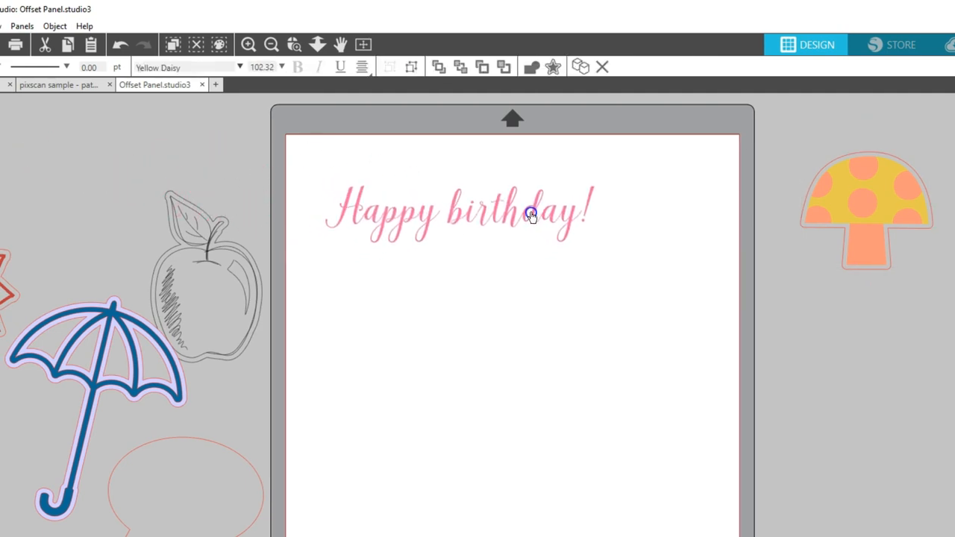
left_click(534, 211)
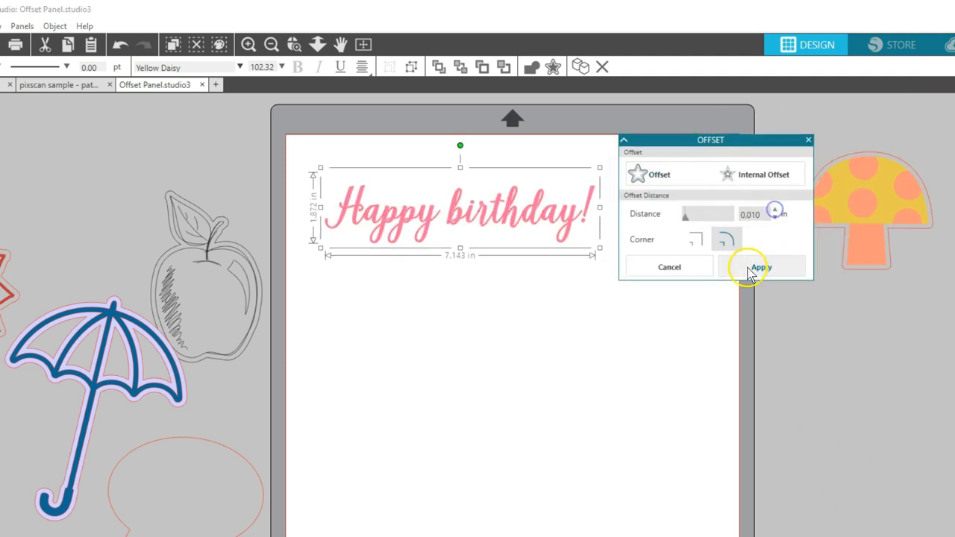
left_click(761, 266)
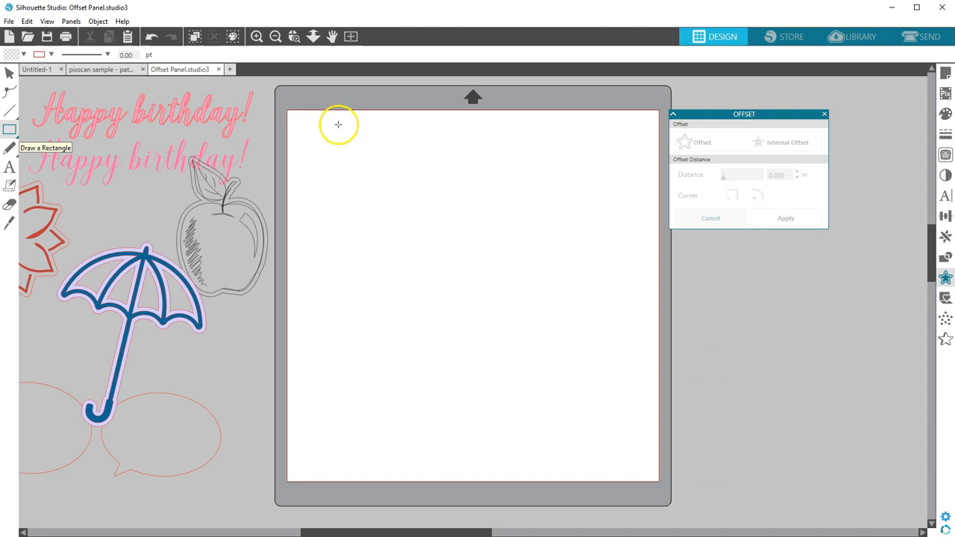
Step: Draw a tall rectangle near the top right of the mat for an outer offset
left_click_drag(338, 124, 592, 276)
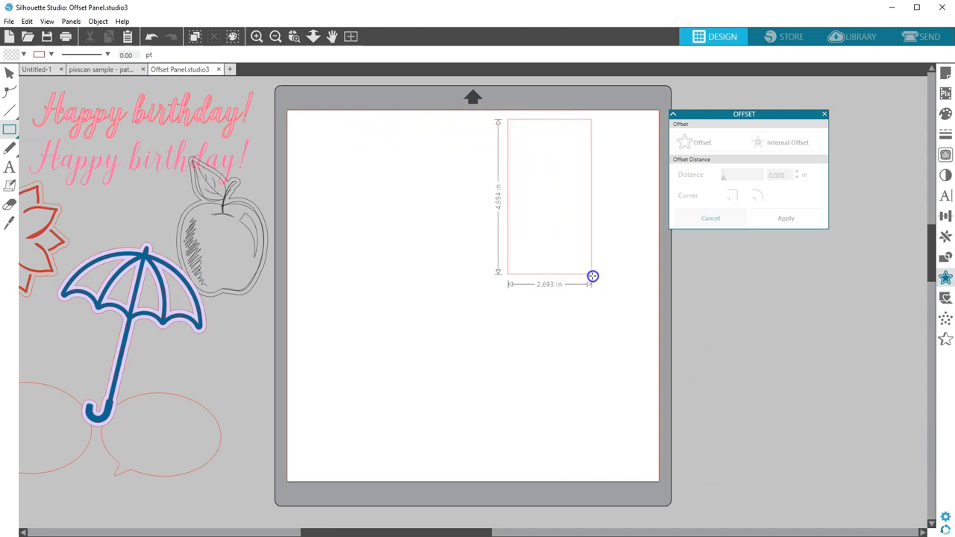
left_click_drag(593, 276, 634, 305)
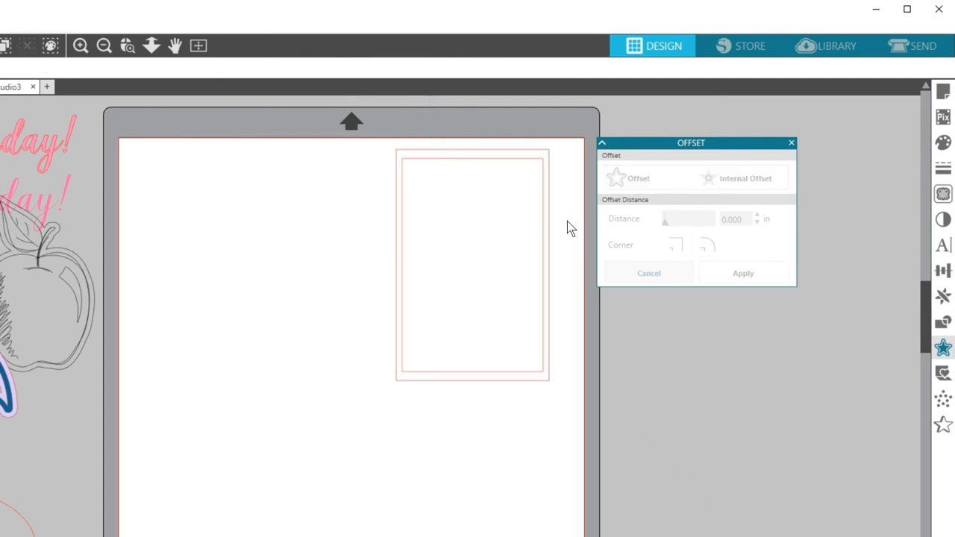
mouse_move(556, 160)
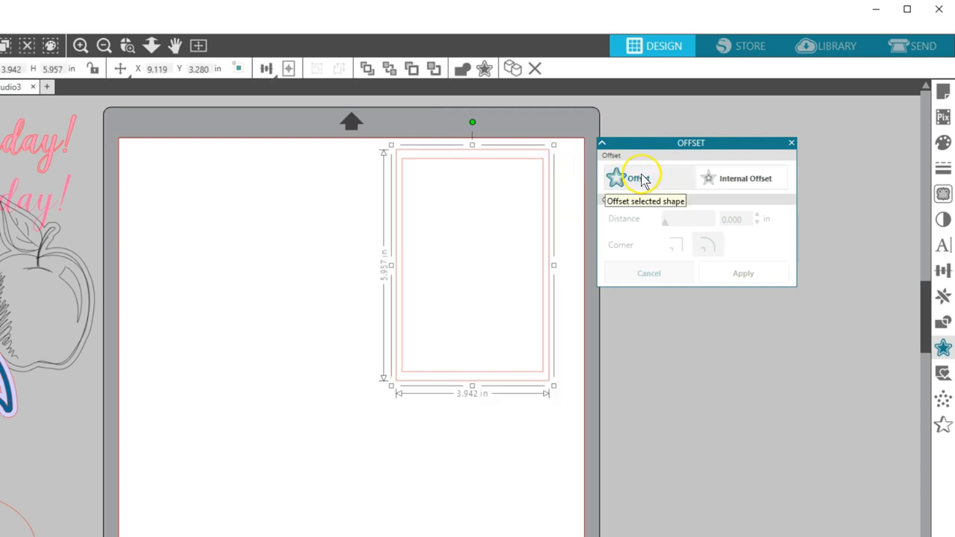
Step: Apply a 0.140 in internal offset inside the rectangle's outer border, giving three nested outlines
left_click(745, 177)
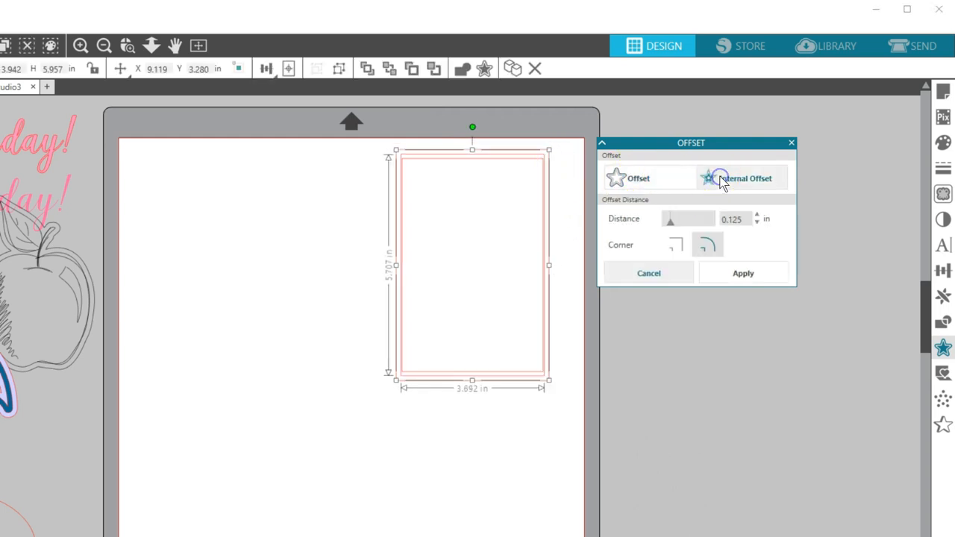
left_click(757, 222)
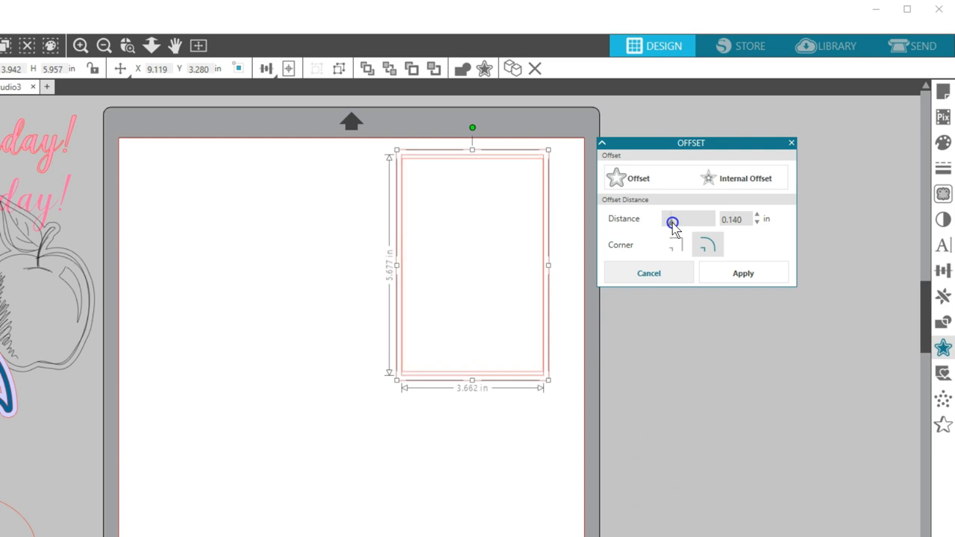
left_click(742, 272)
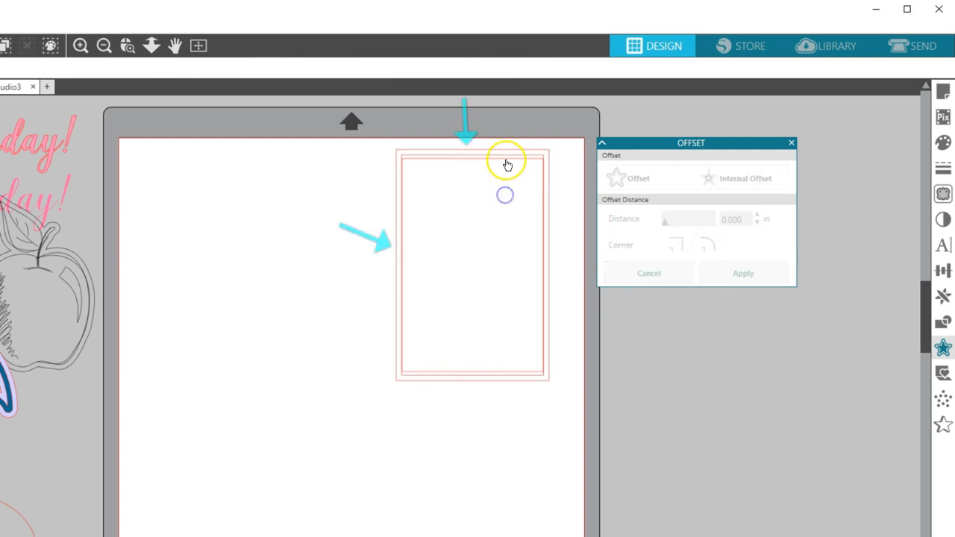